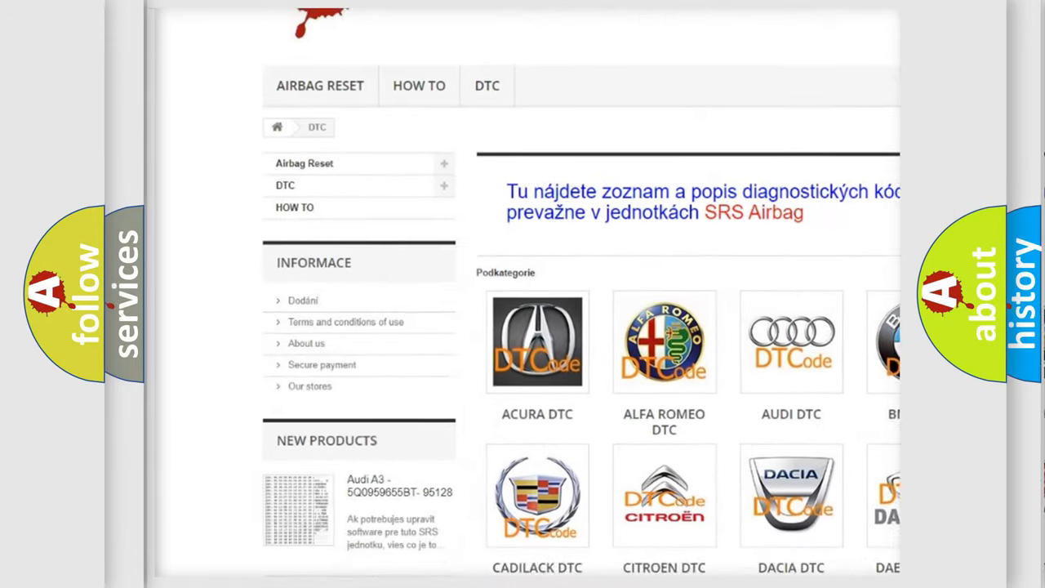
pyautogui.scroll(-3)
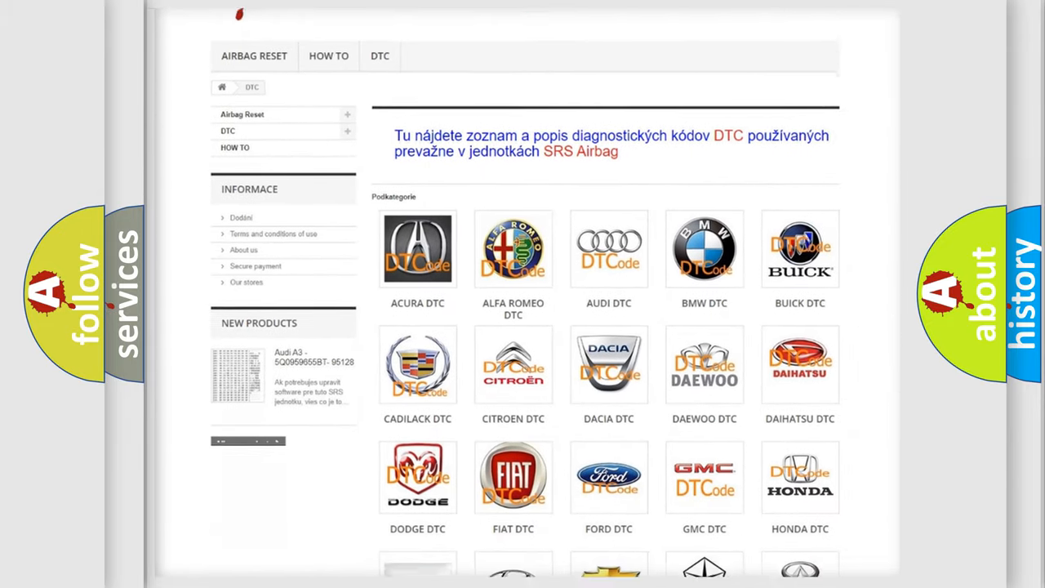
pyautogui.scroll(-3)
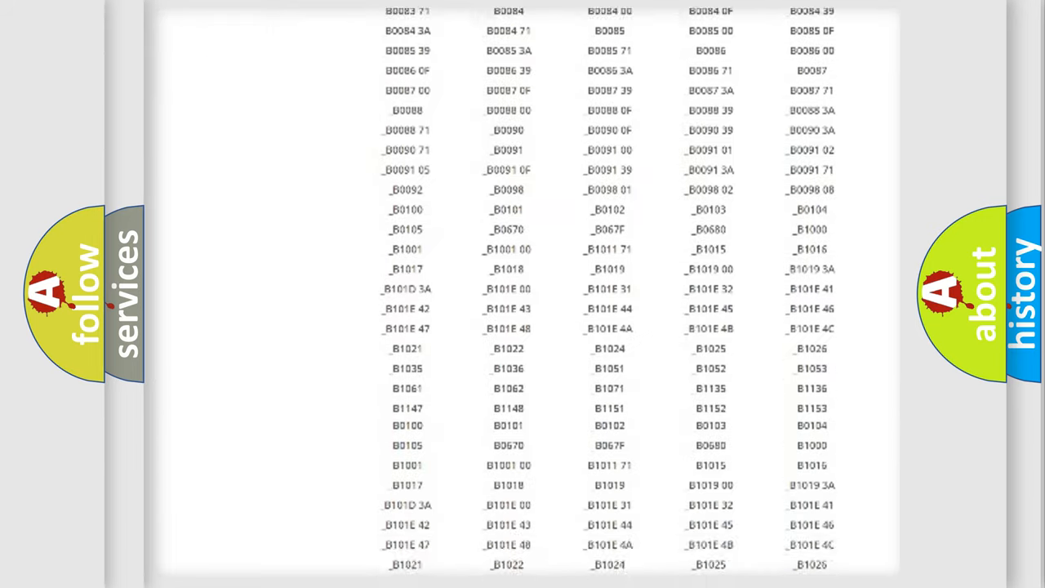
pyautogui.scroll(-3)
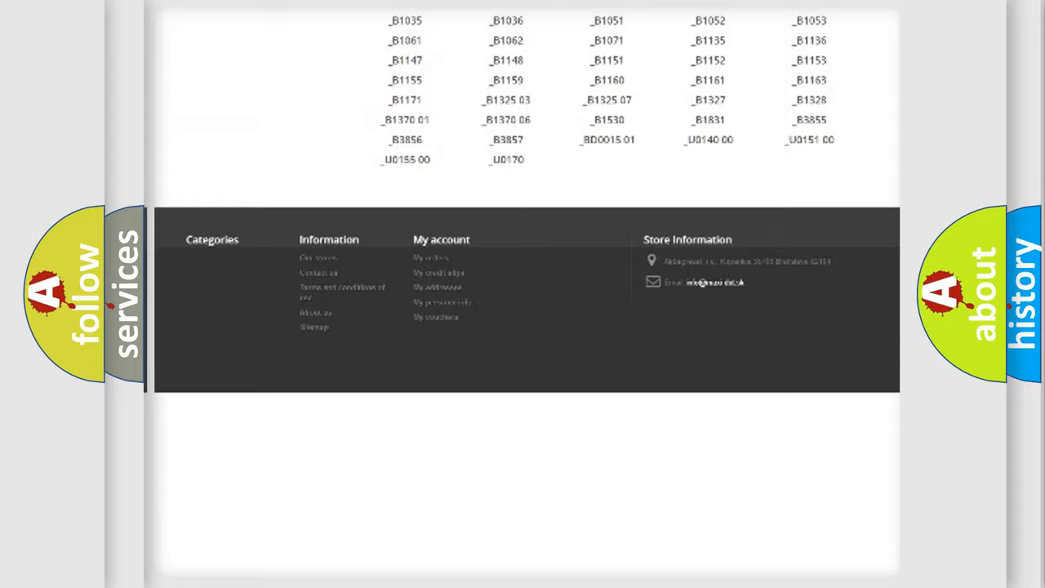